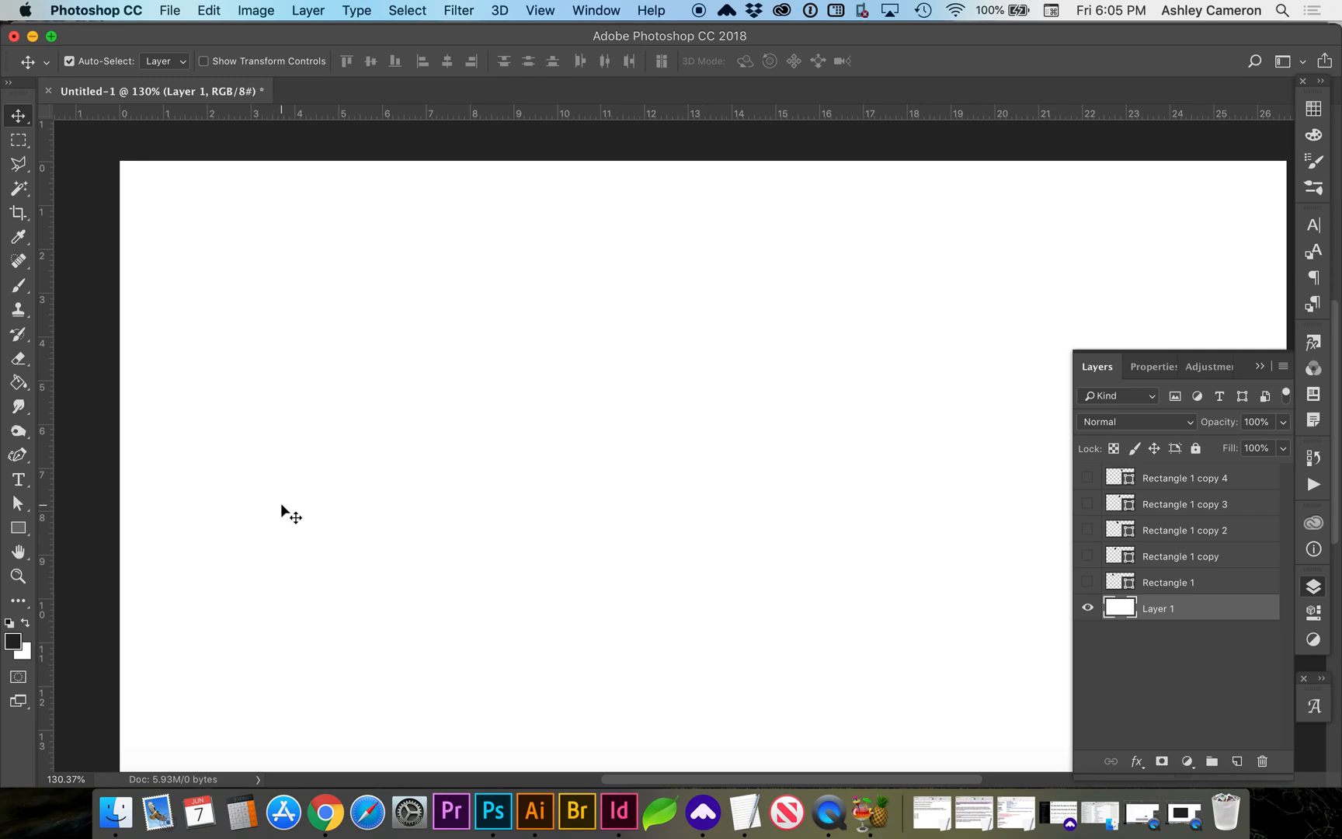
mouse_move(211, 529)
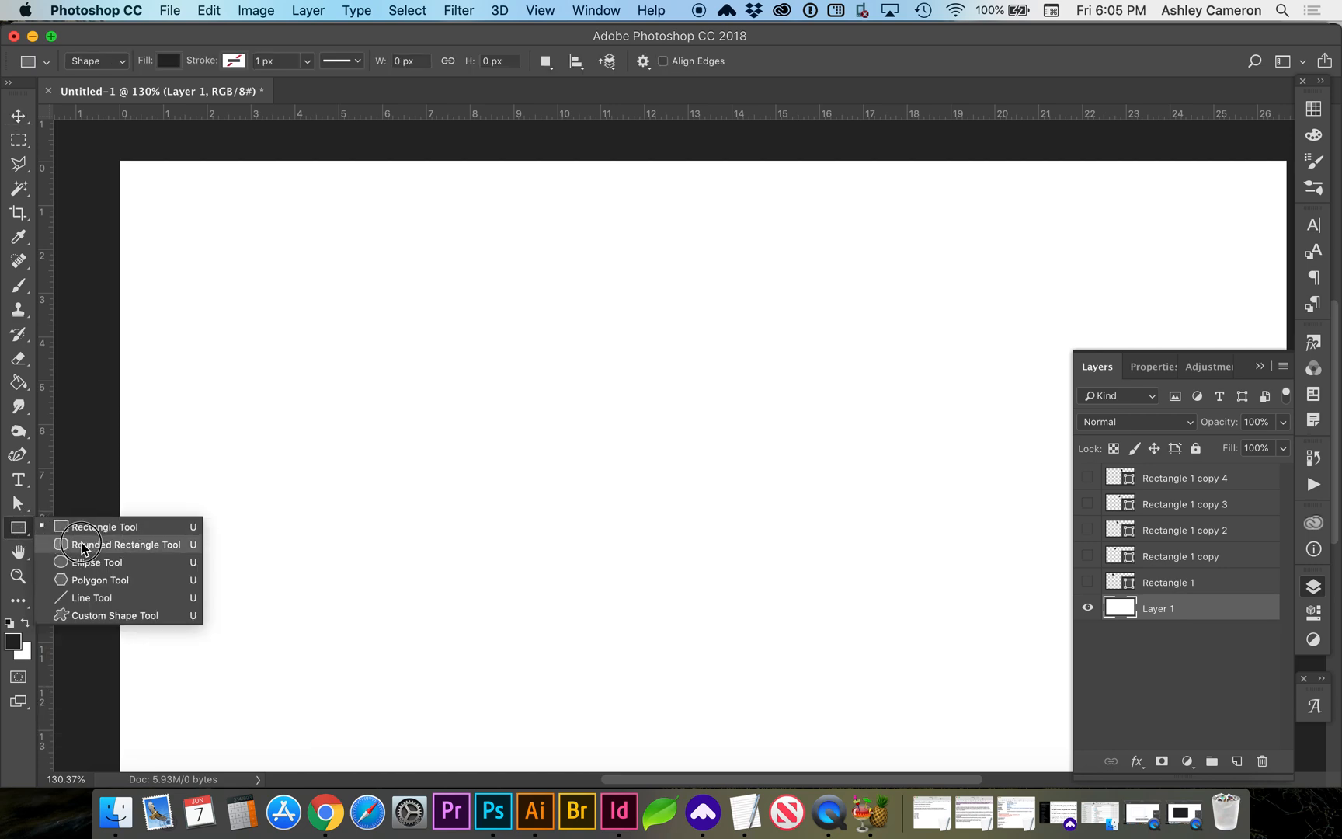
mouse_move(159, 548)
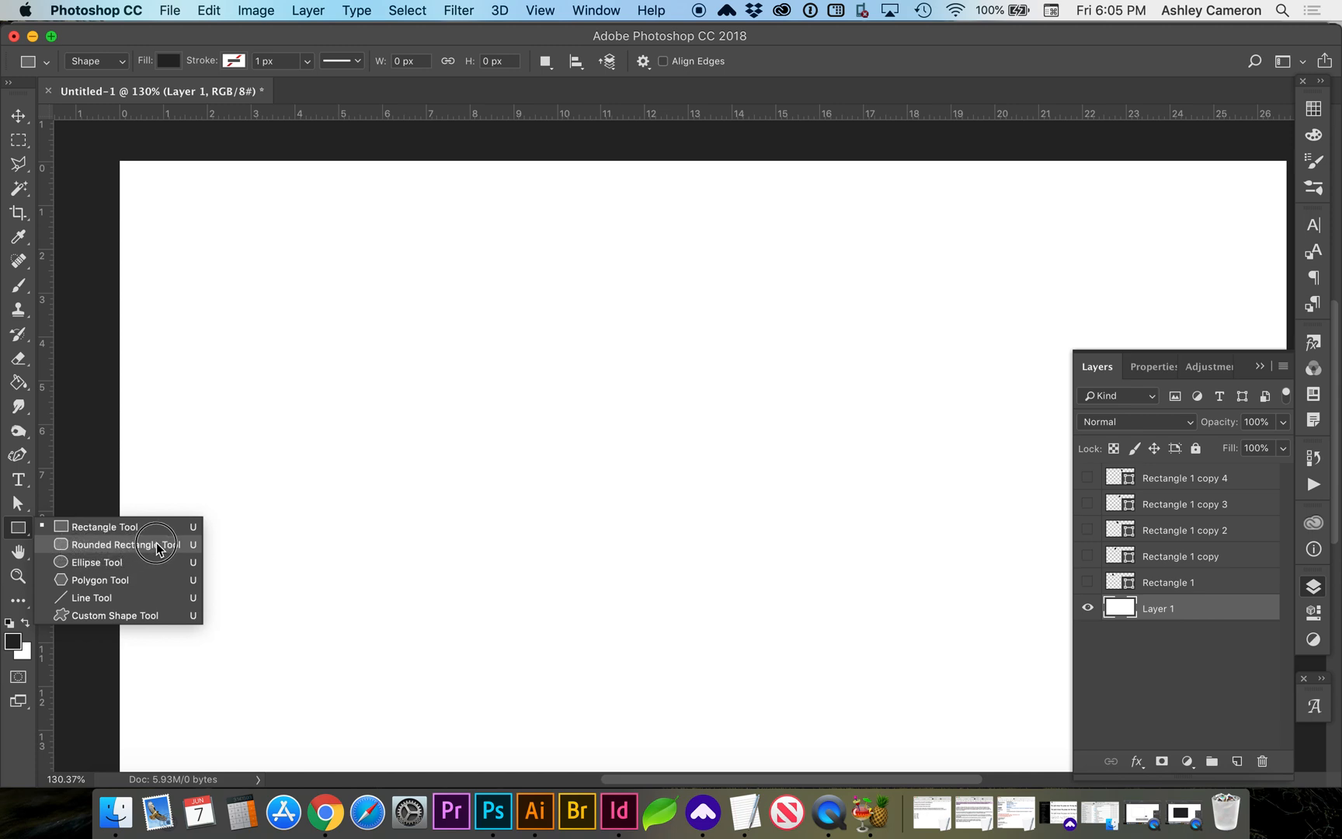
- Choose the Rounded Rectangle Tool from the shape tool flyout
left_click(121, 545)
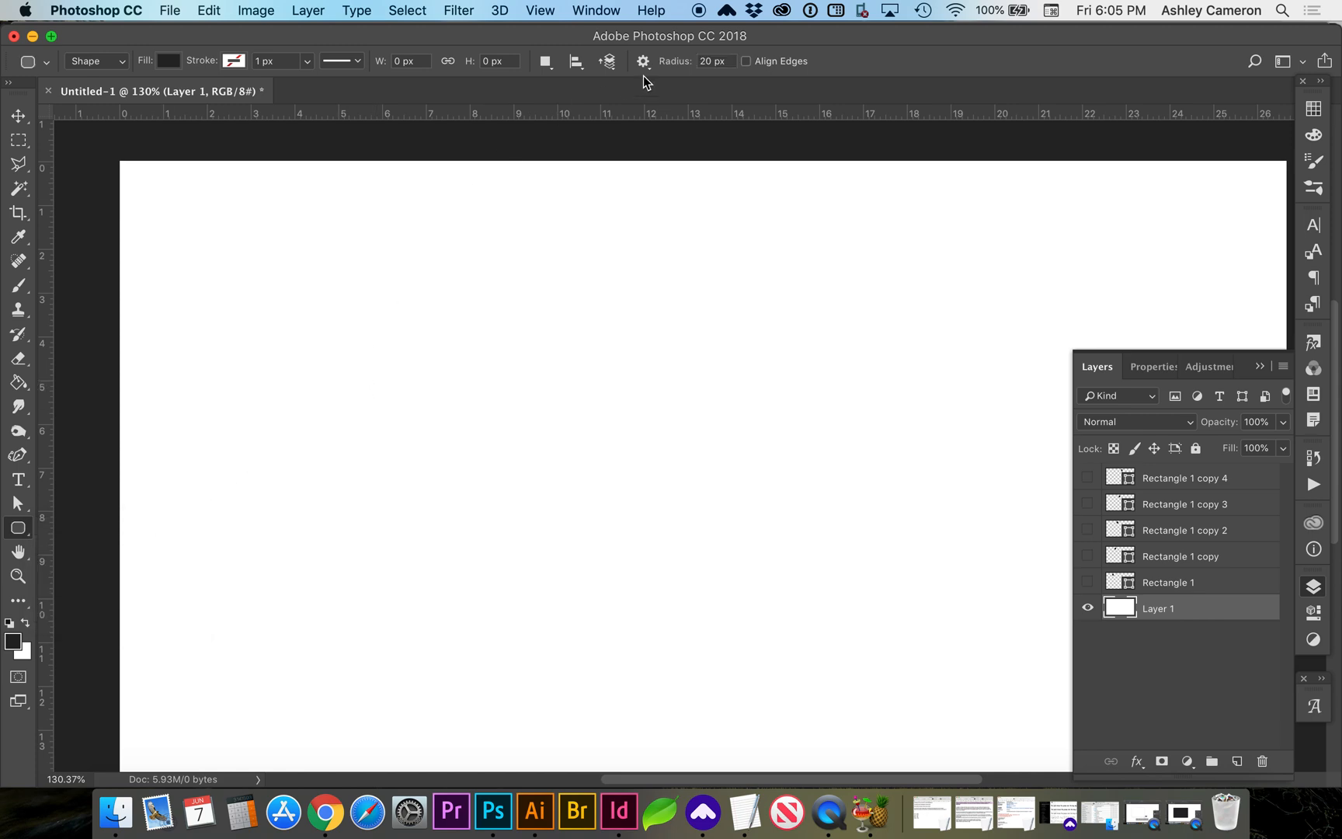
- Draw a dark 630 × 577 px rounded rectangle on the canvas
left_click(713, 61)
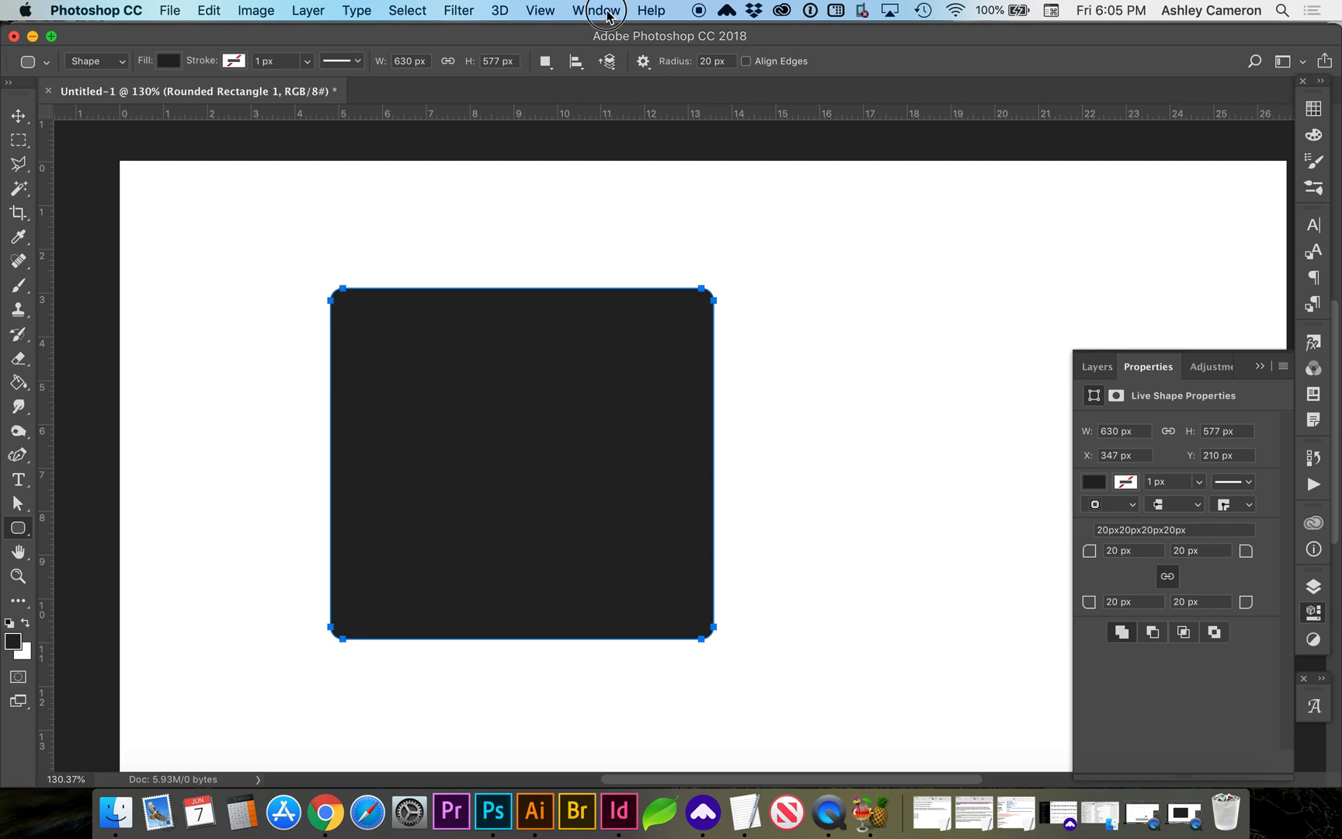
left_click(597, 10)
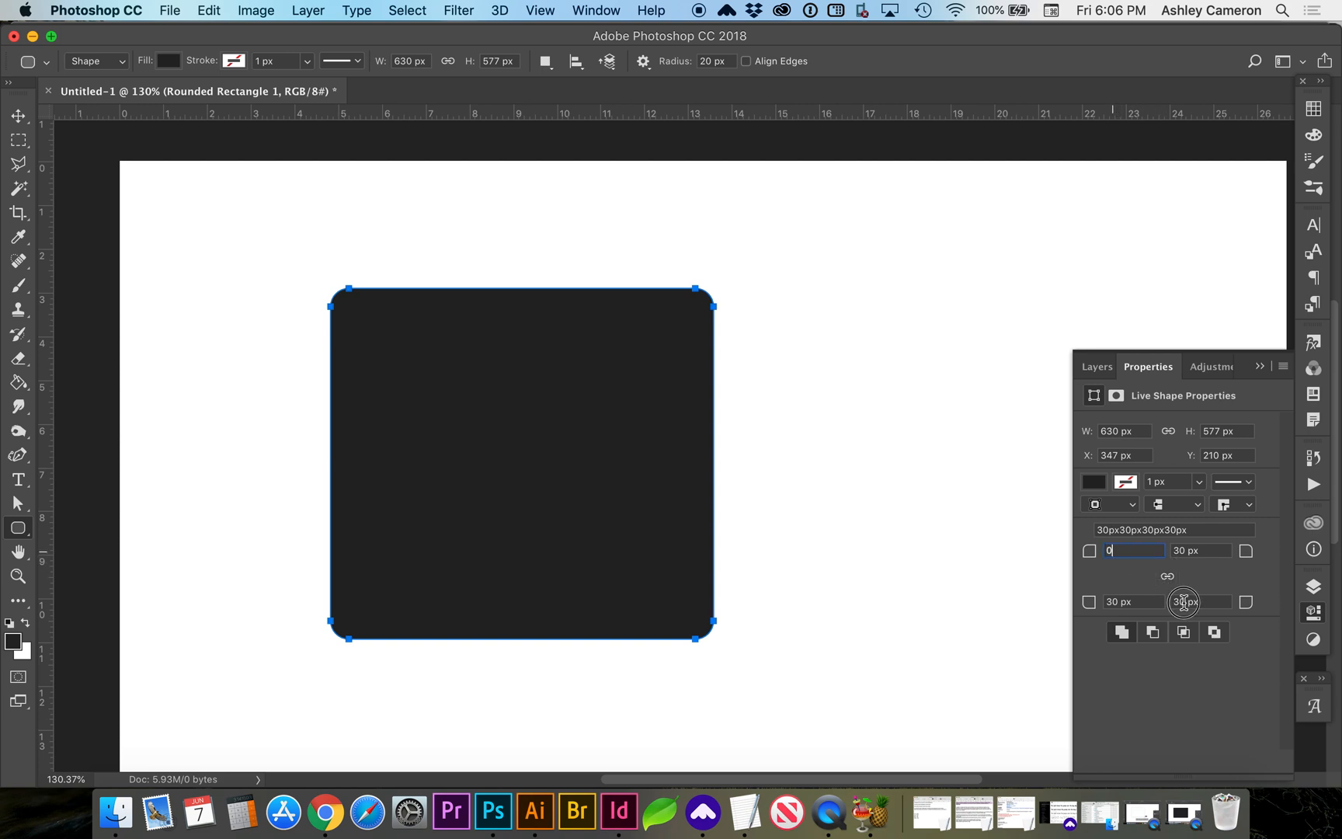
- Set the top-left and bottom-right corner radii to 0 px, leaving two corners square
type("0")
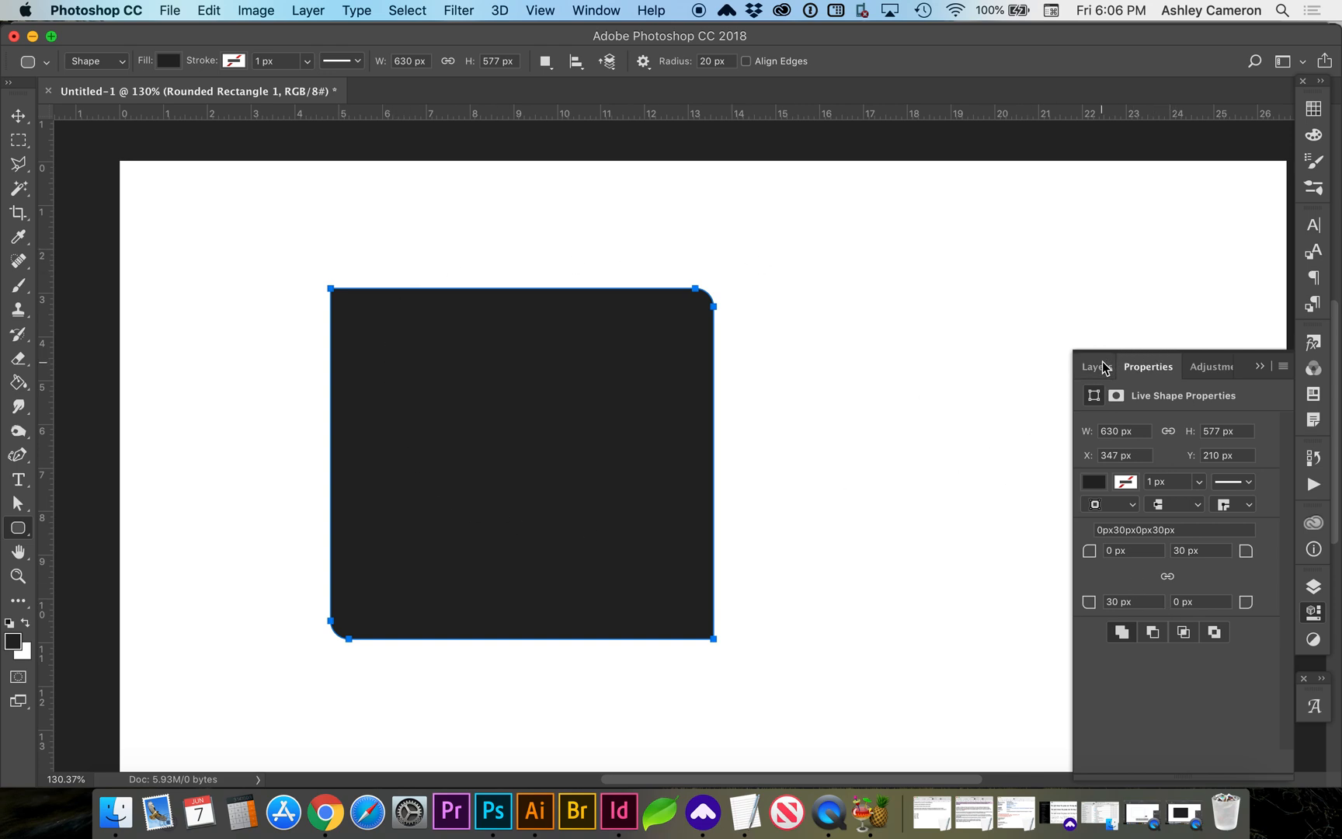
left_click(1096, 366)
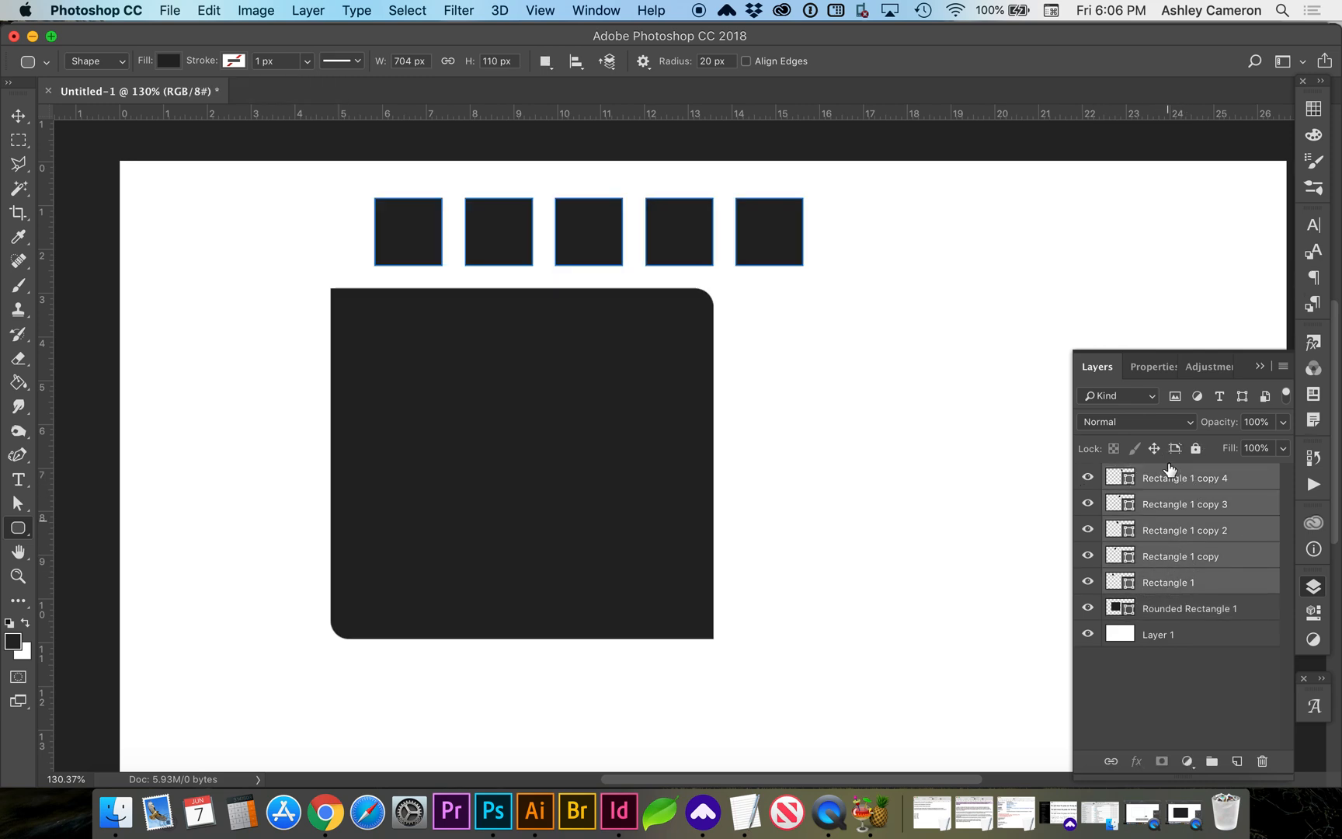
- Enter a 20 px corner radius in Properties for the five selected squares
left_click(1152, 366)
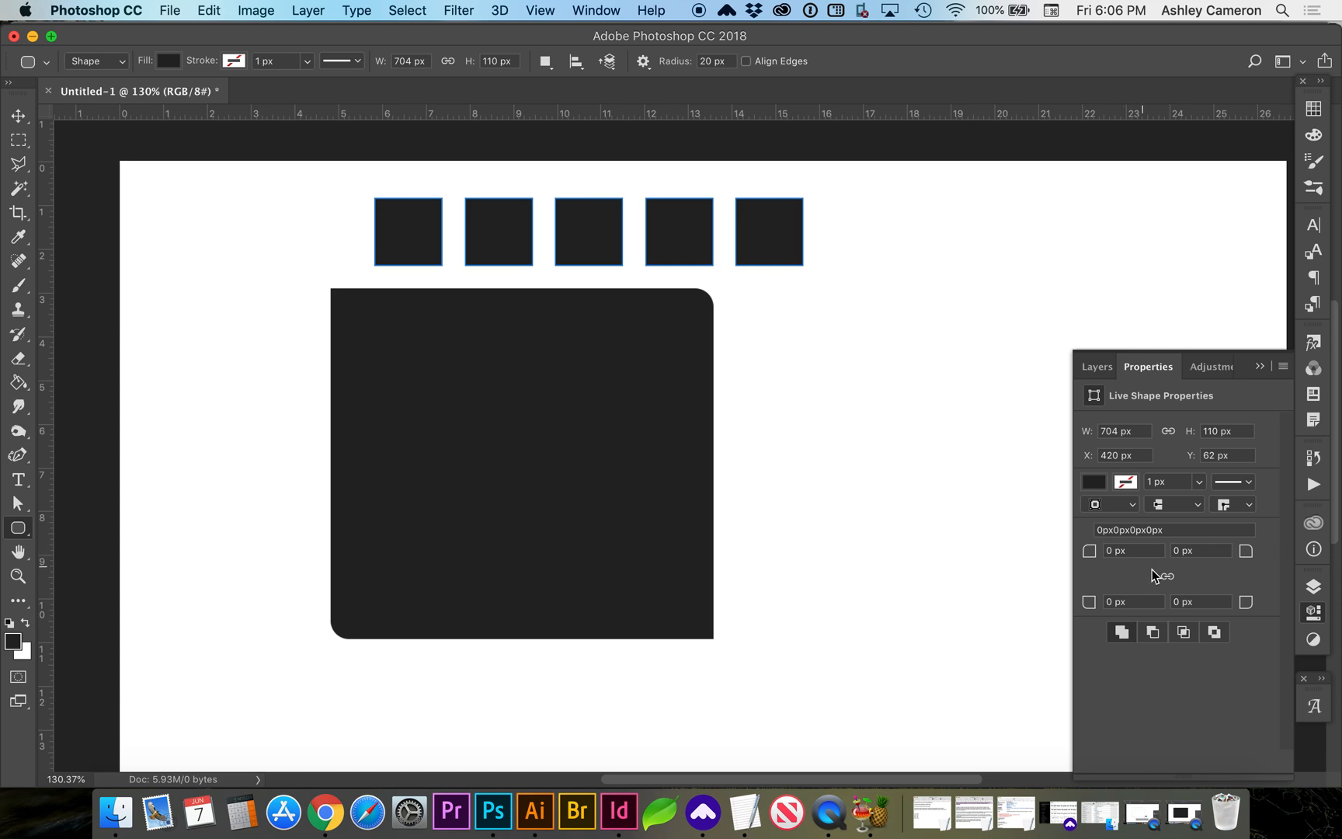
left_click(1130, 551)
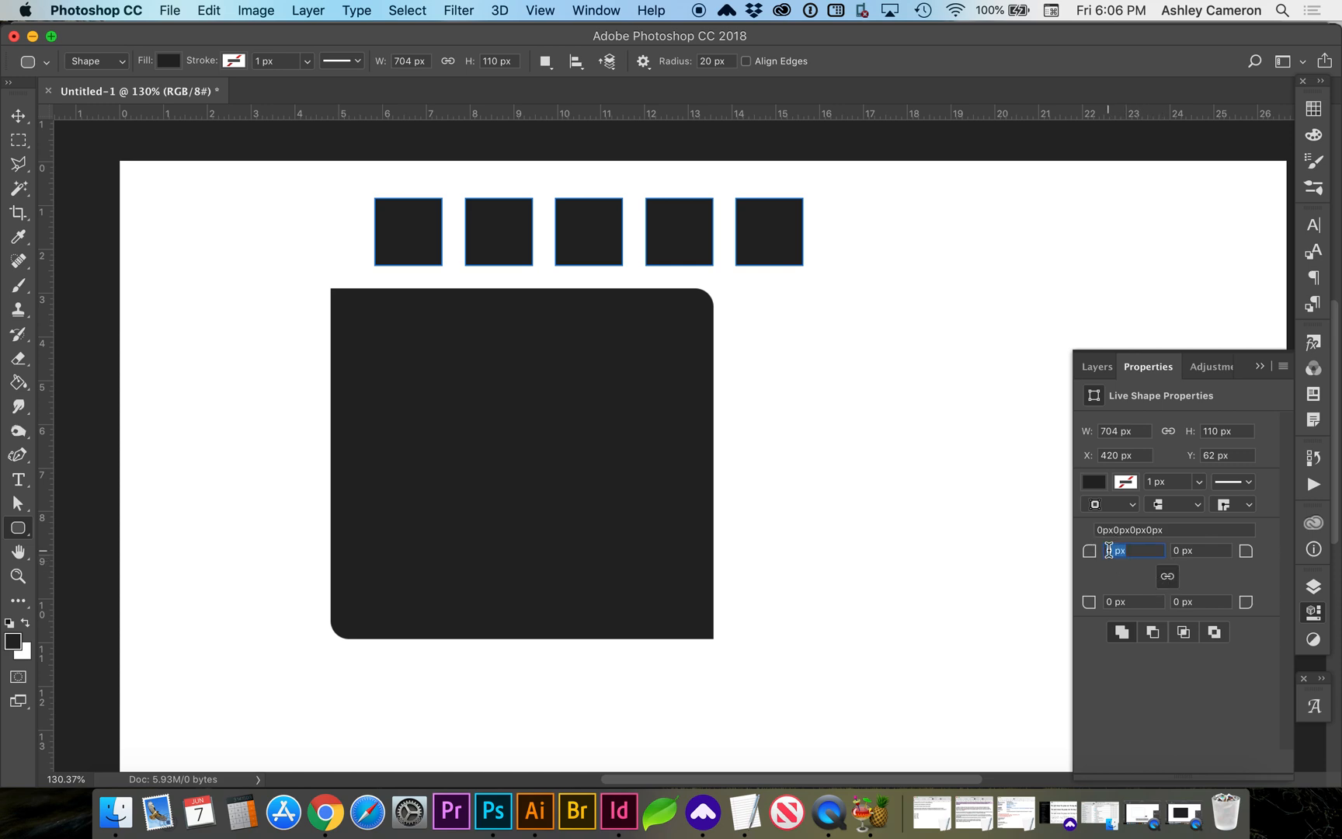
type("20")
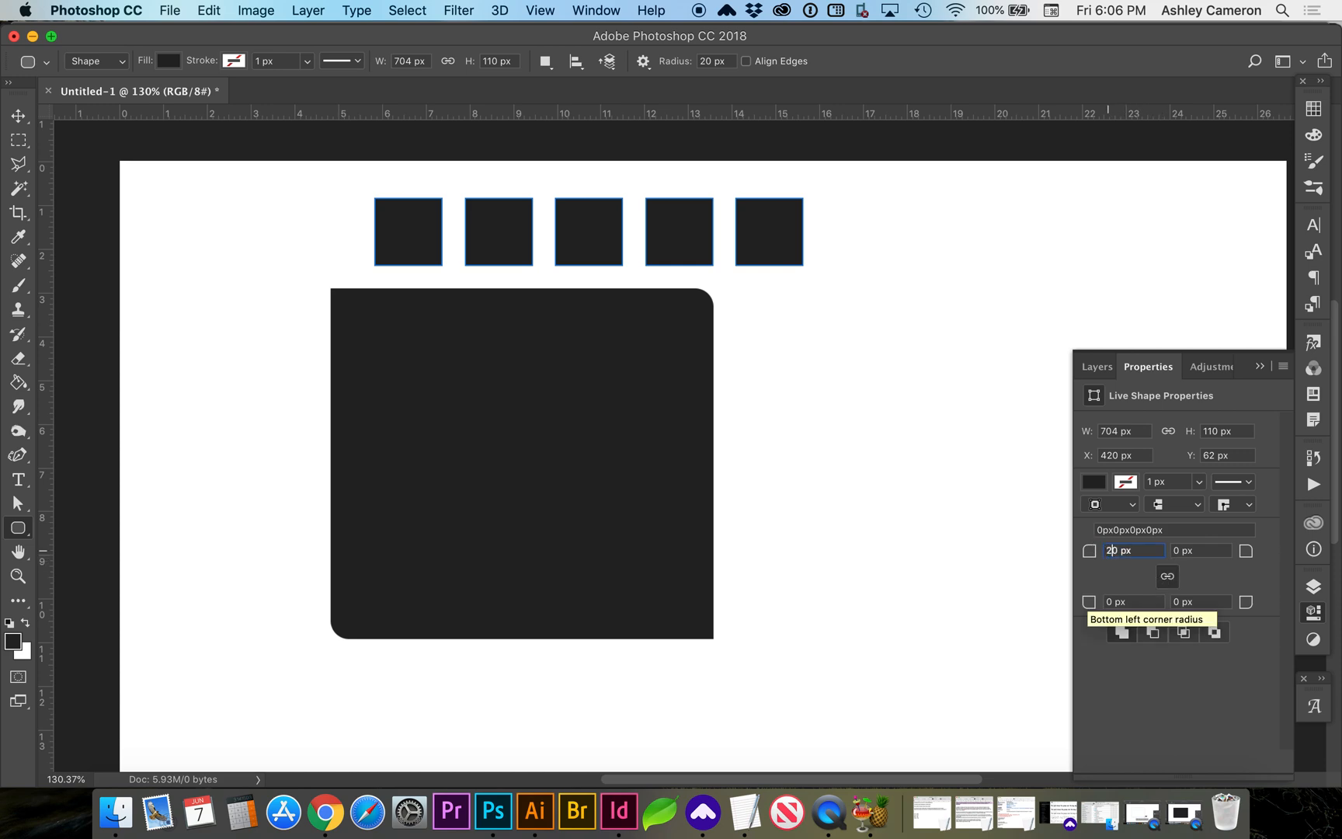